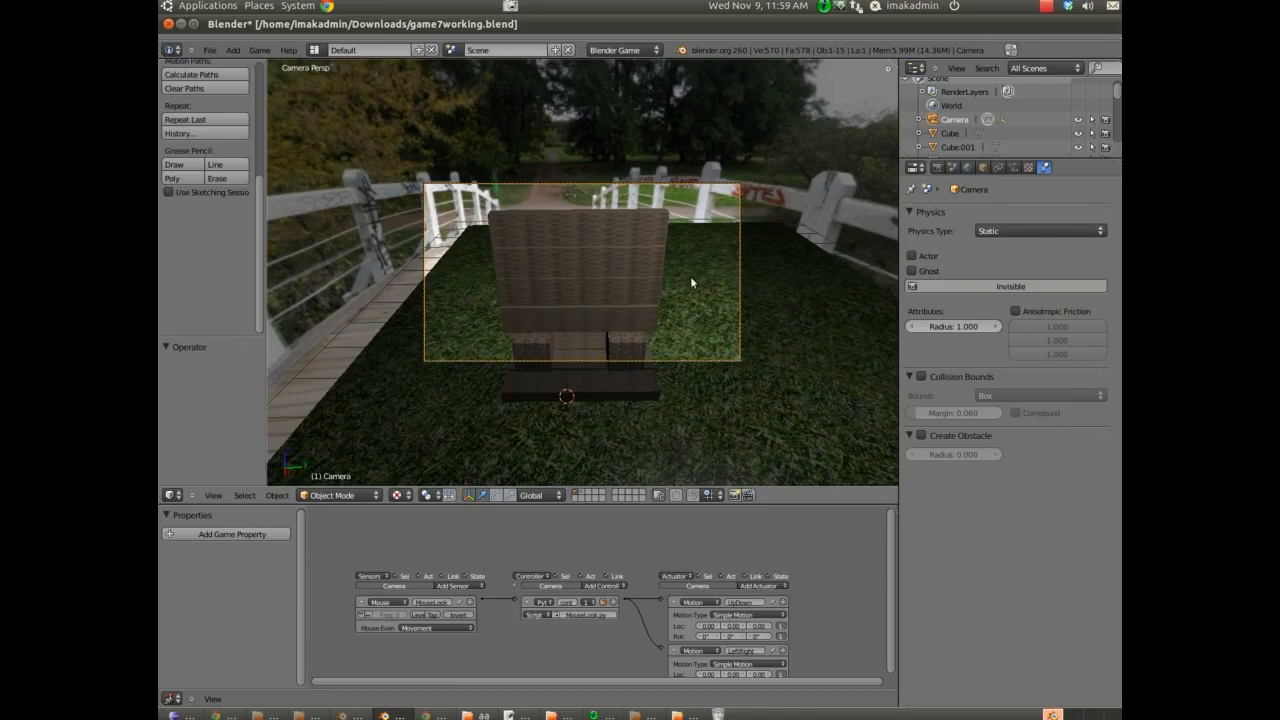
mouse_move(548, 240)
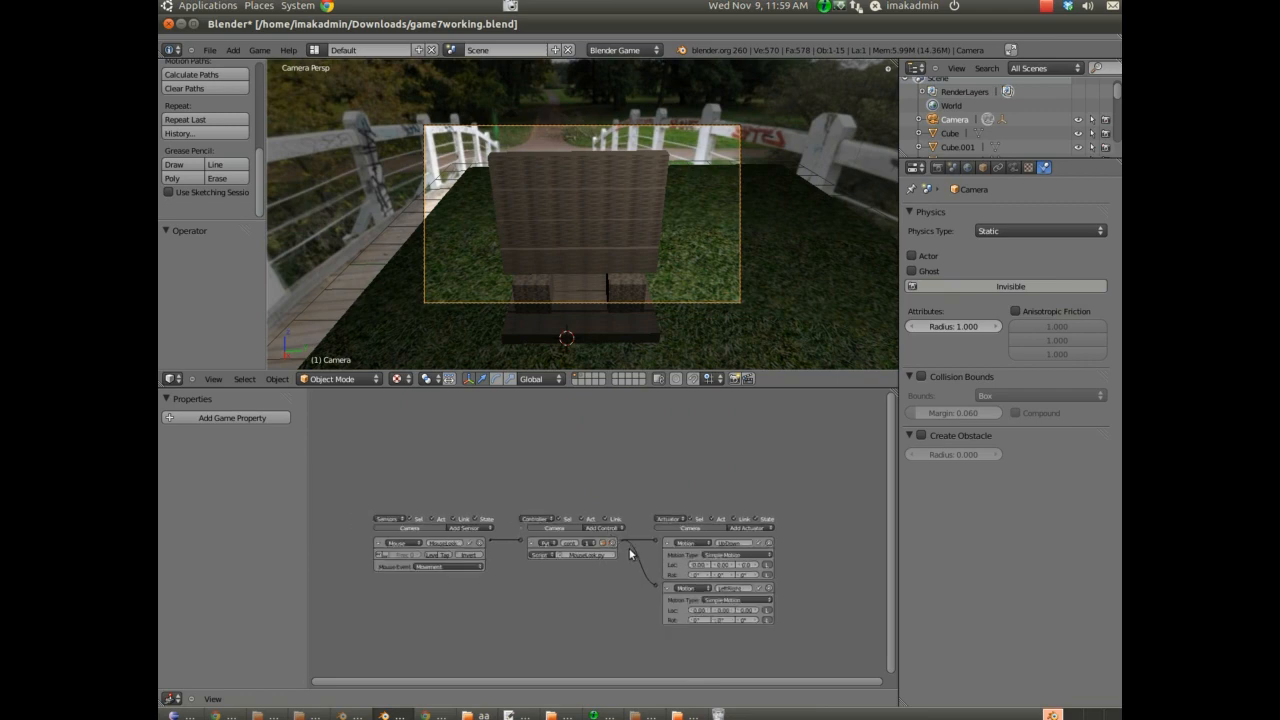
mouse_move(910, 489)
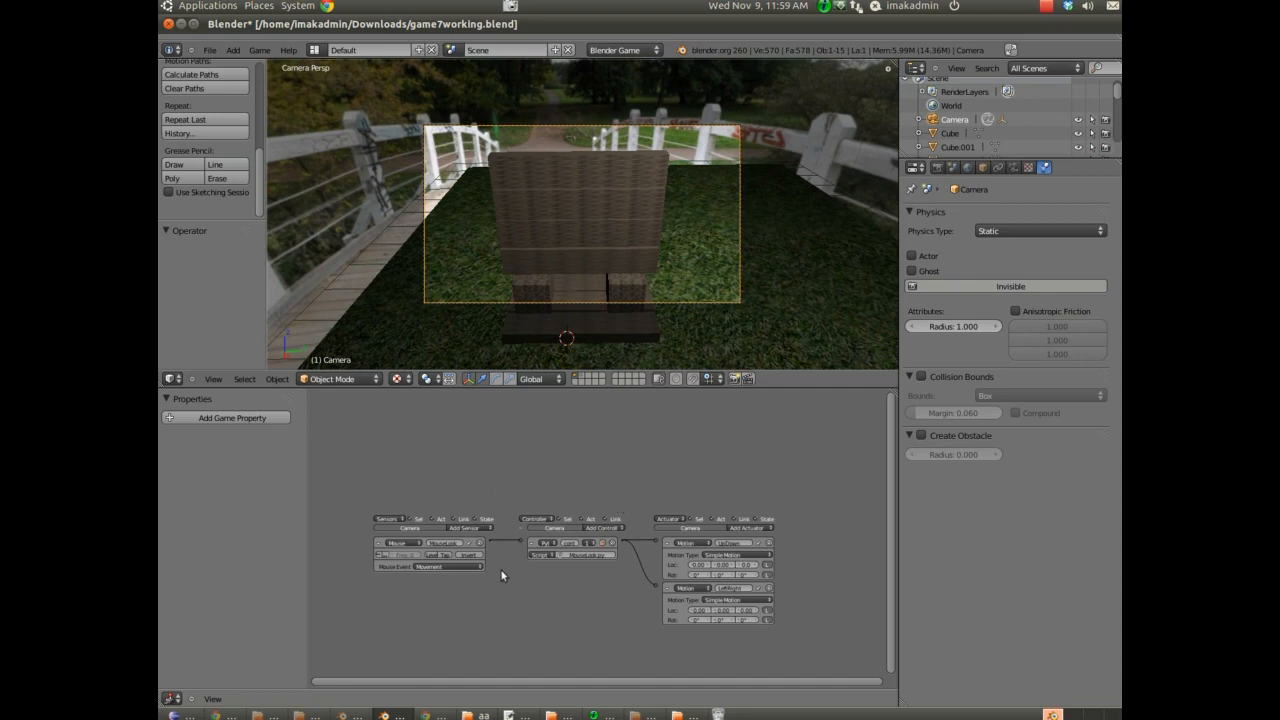
Add a Keyboard sensor to the camera and scroll down to the new sensors.
click(463, 527)
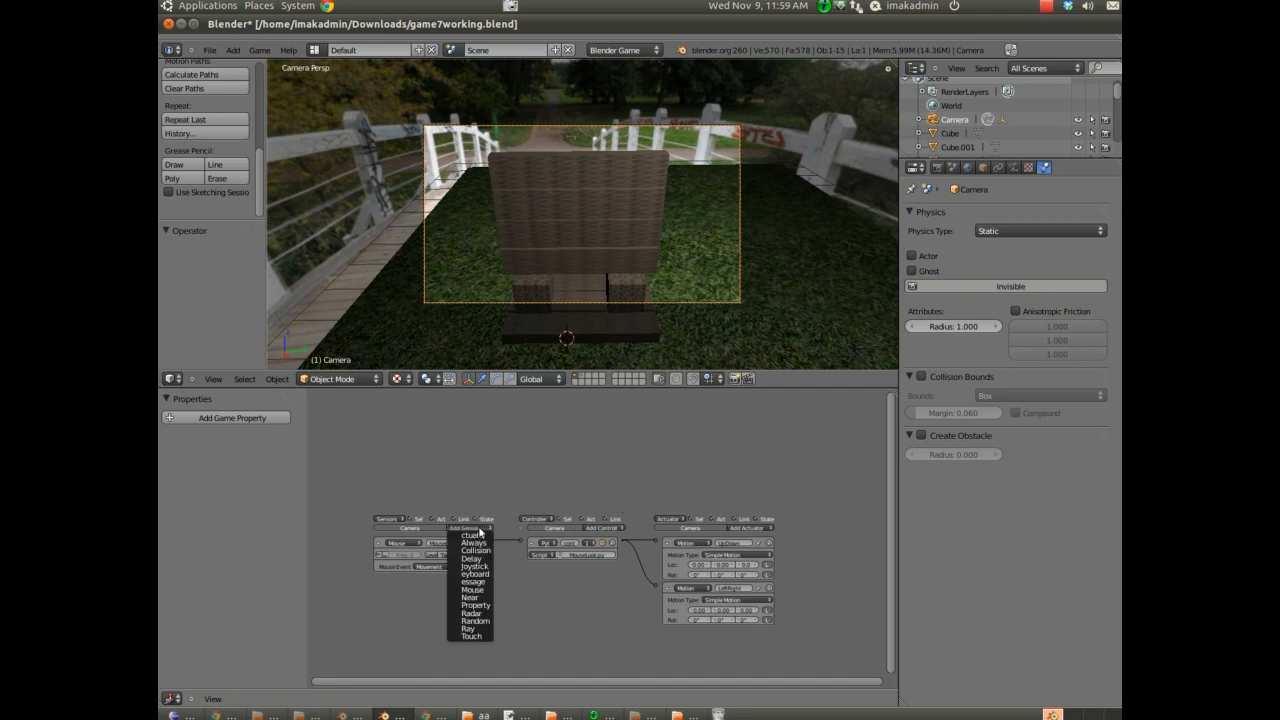
click(475, 571)
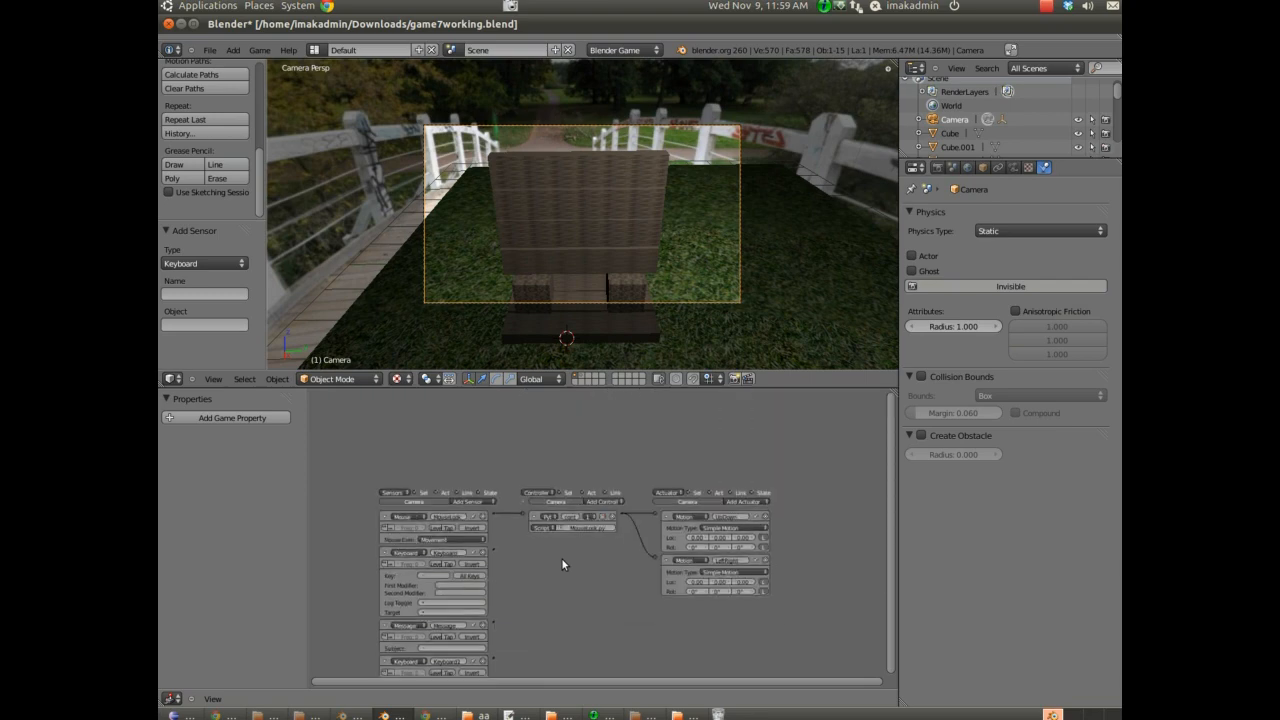
scroll(down, 3)
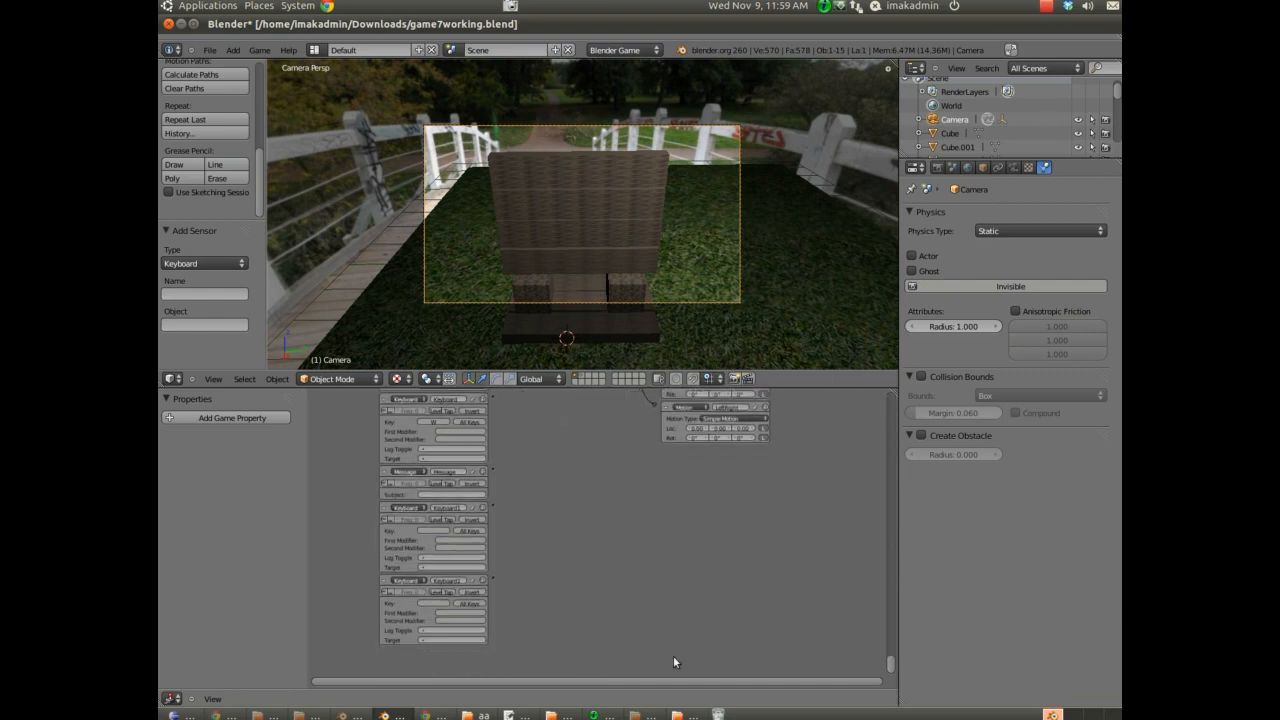
mouse_move(427, 535)
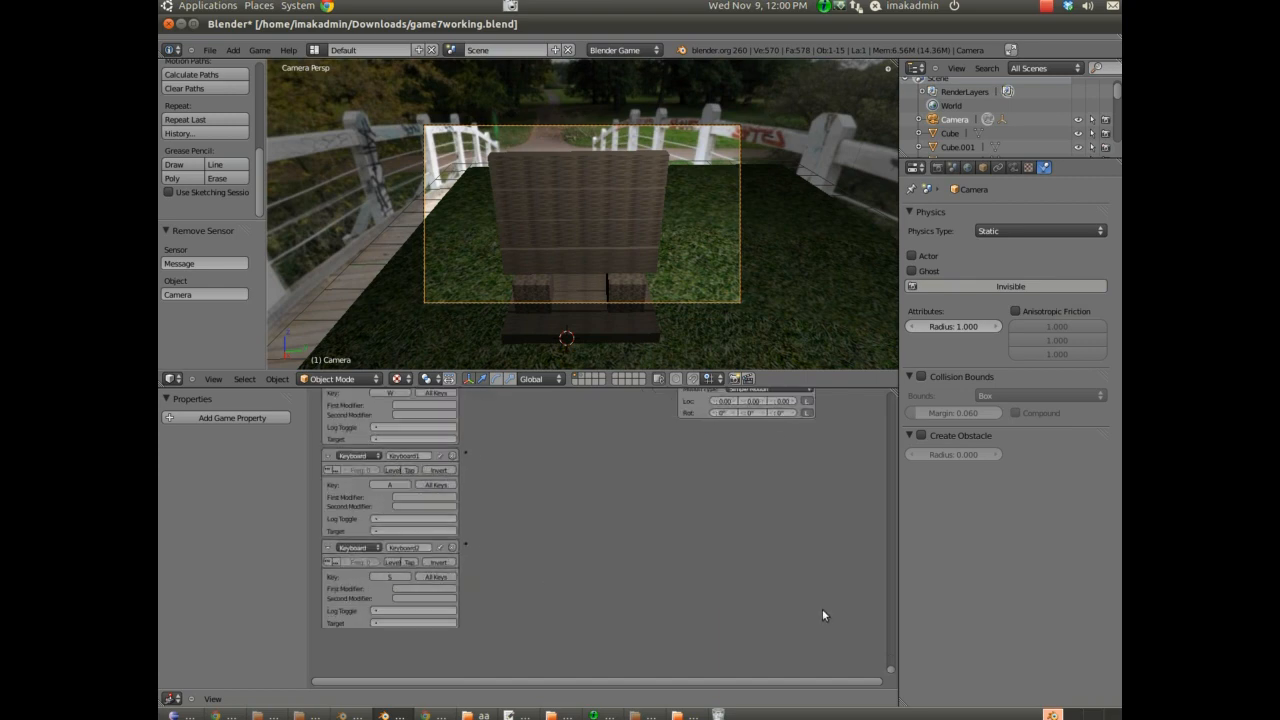
mouse_move(690, 568)
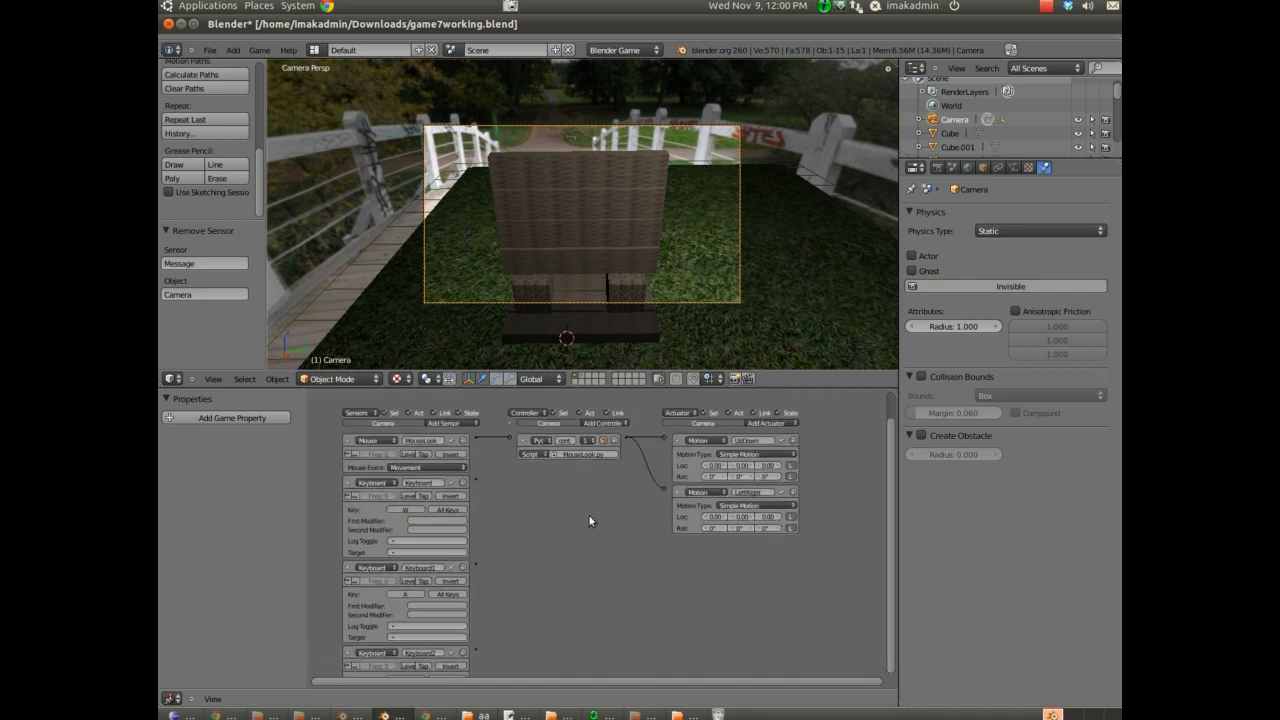
Open the Add Controller menu to insert an AND controller.
click(445, 423)
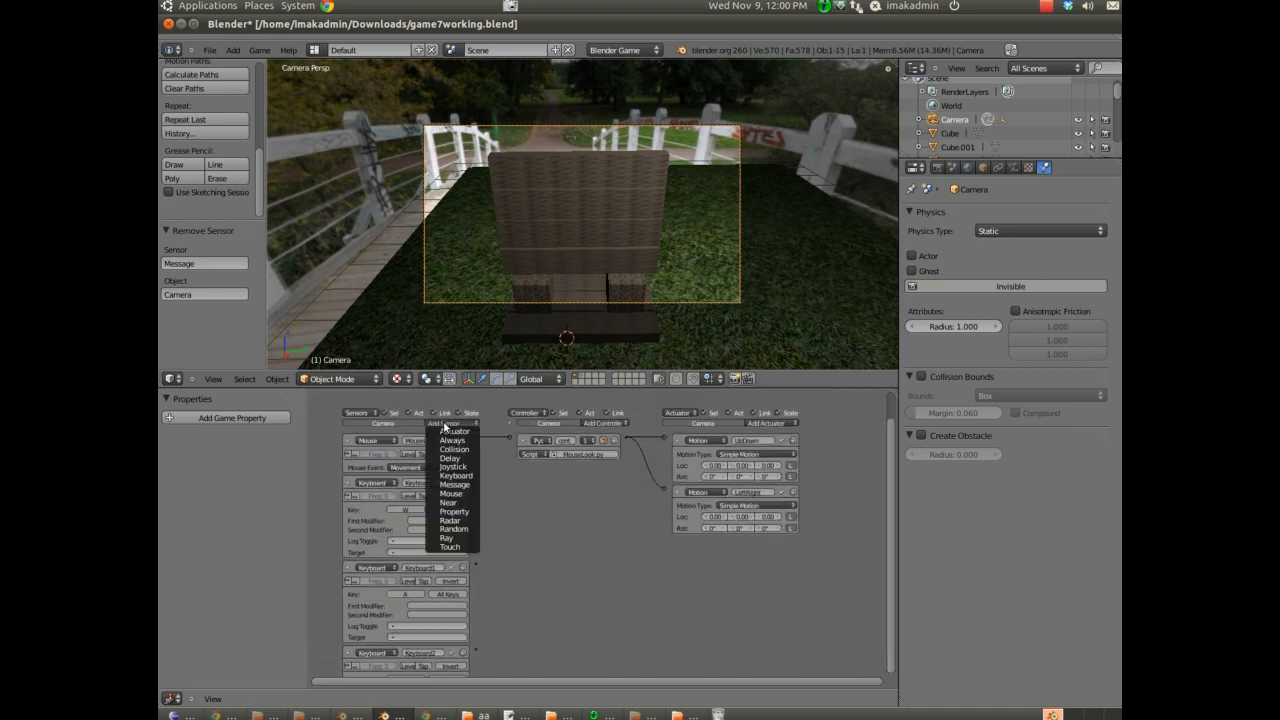
mouse_move(448, 467)
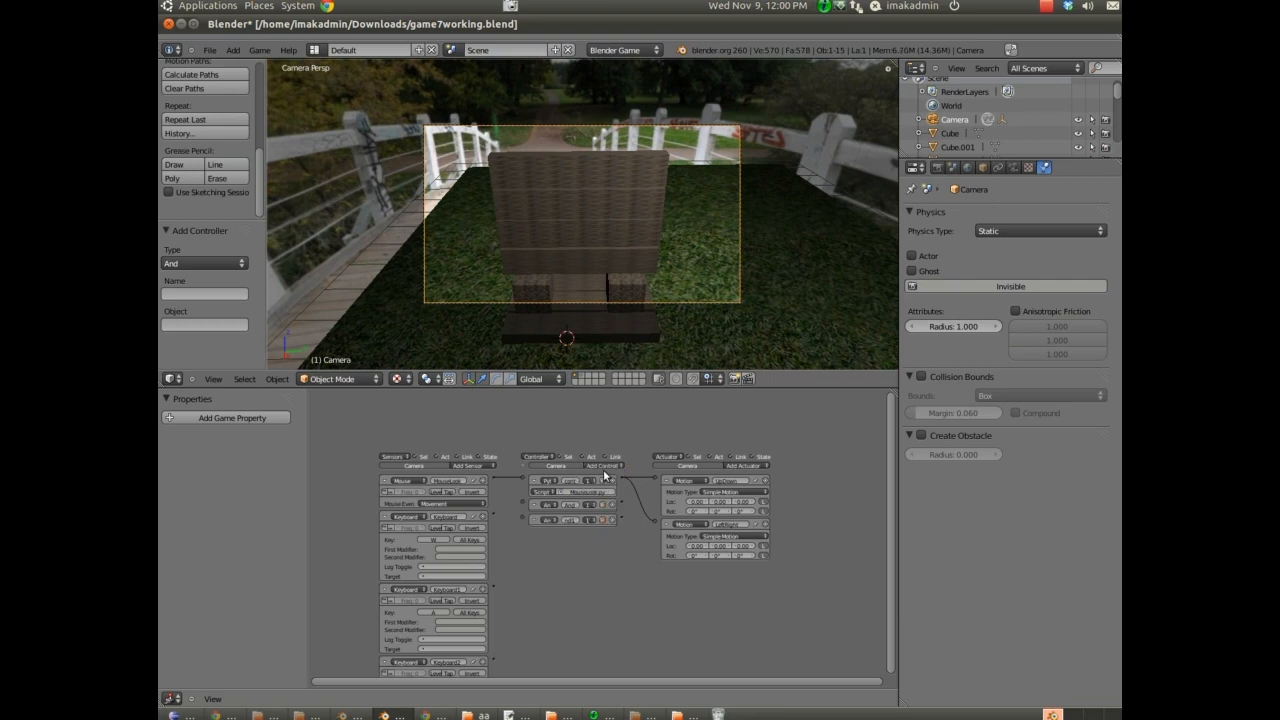
Add another AND controller below the Python script controller.
click(605, 465)
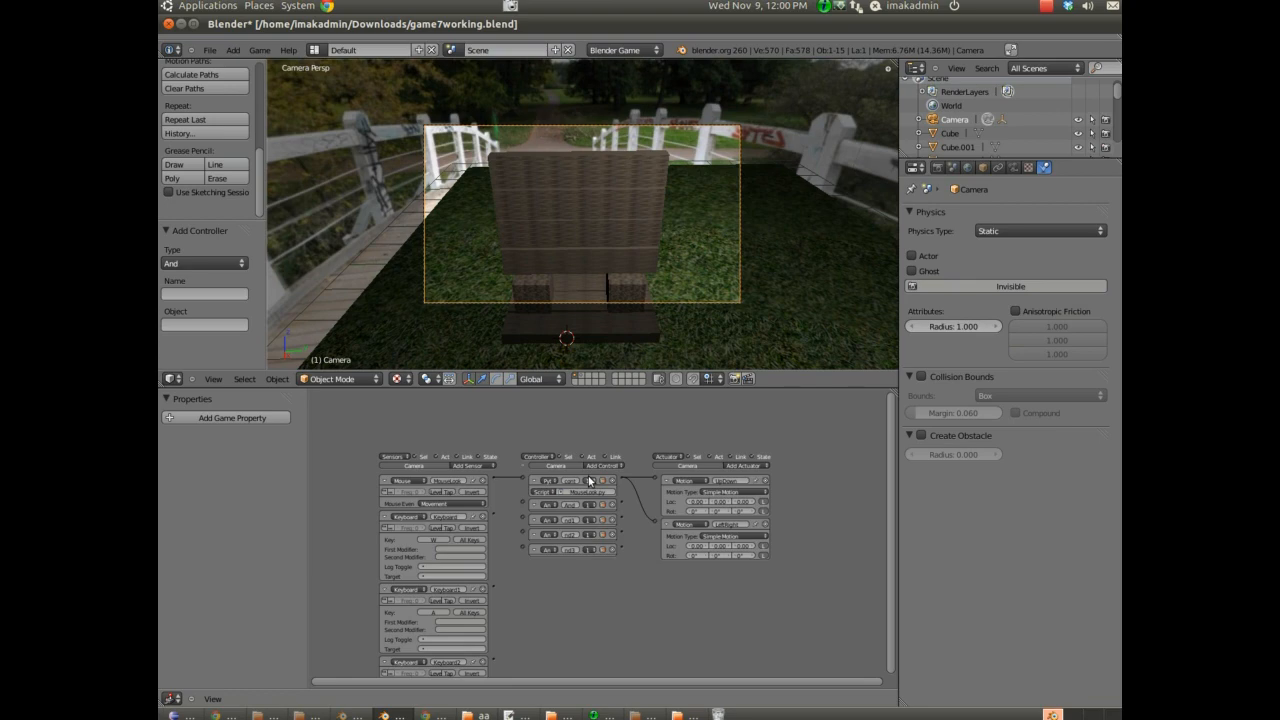
mouse_move(494, 518)
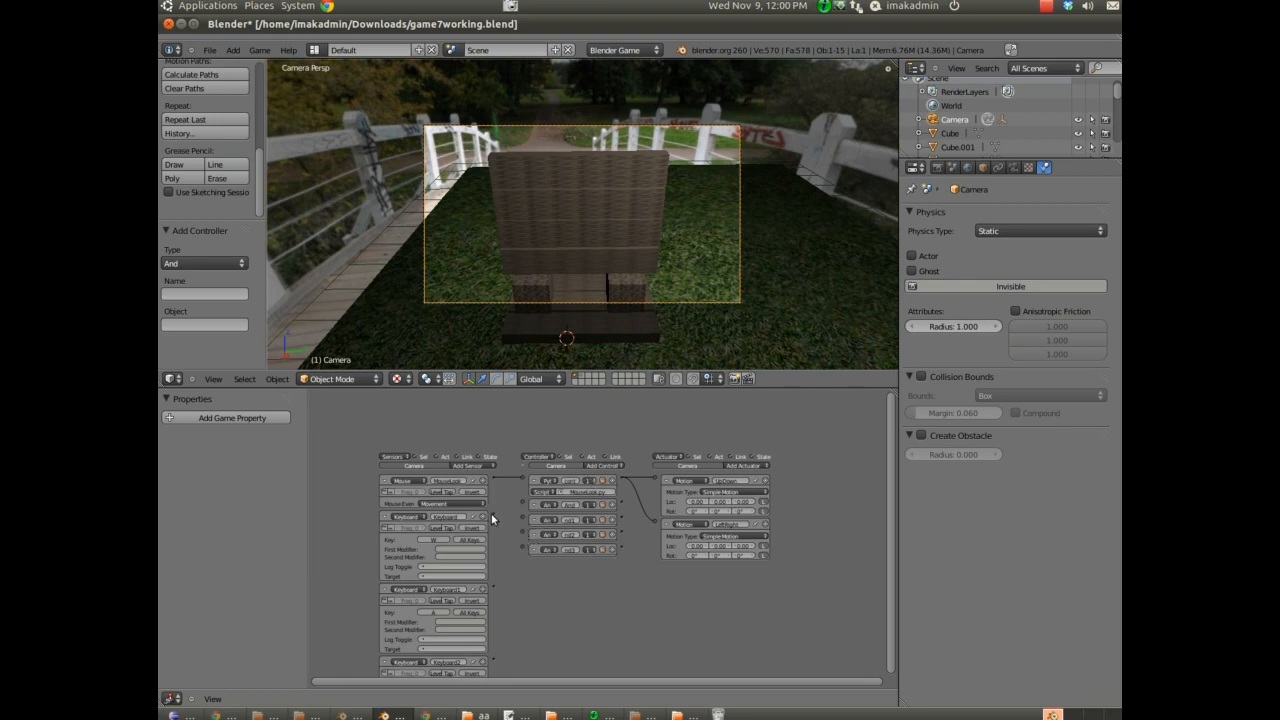
mouse_move(496, 515)
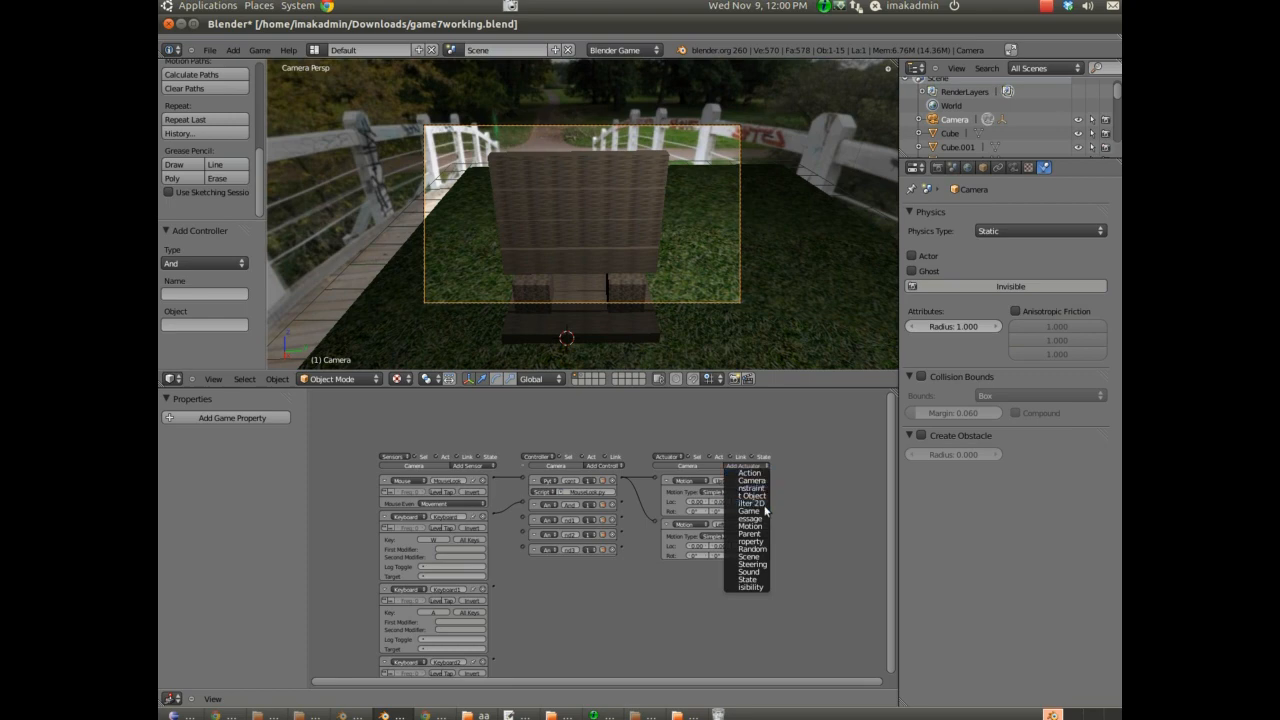
Add a third Motion actuator to the camera.
click(741, 538)
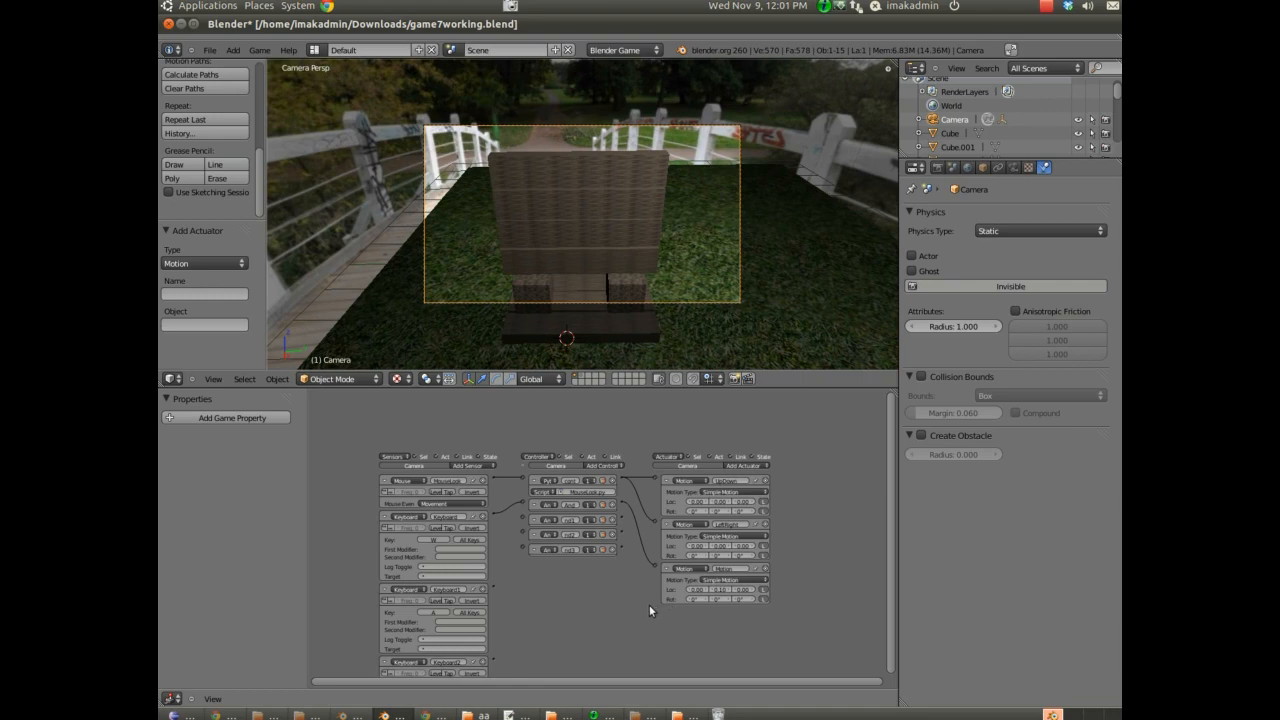
mouse_move(495, 632)
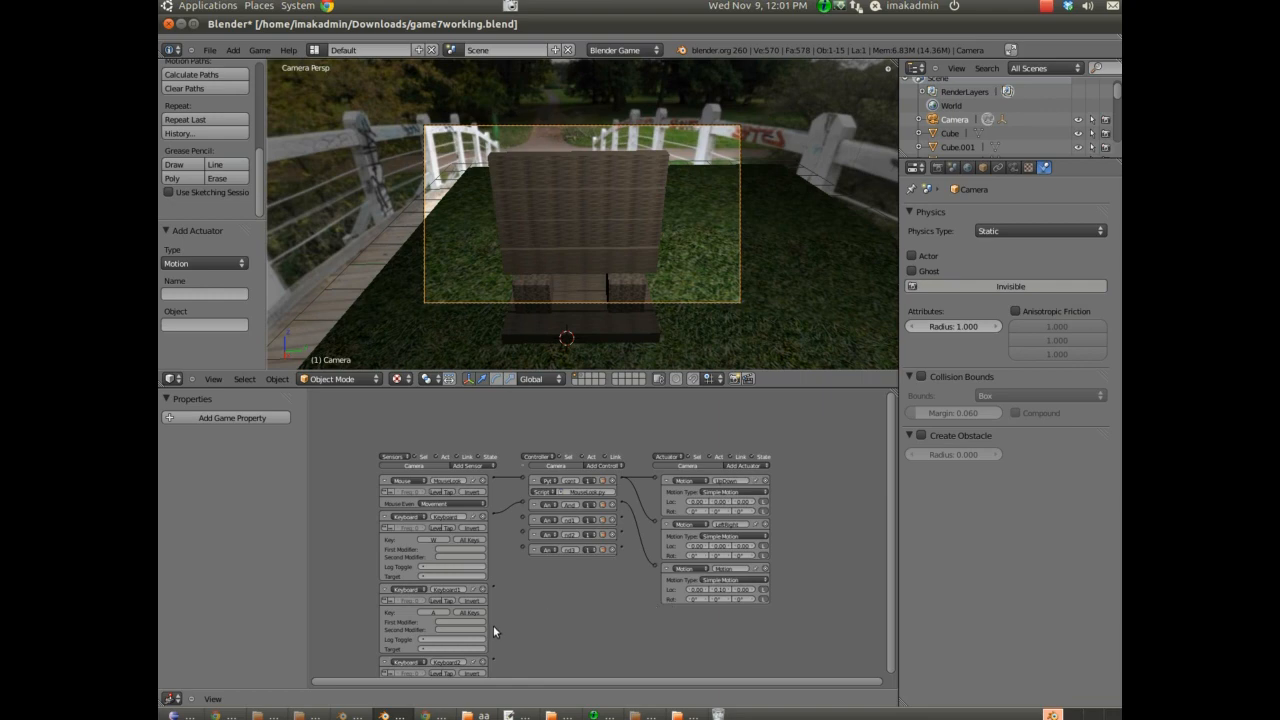
Connect the S key sensor's output to an AND controller's input.
scroll(down, 3)
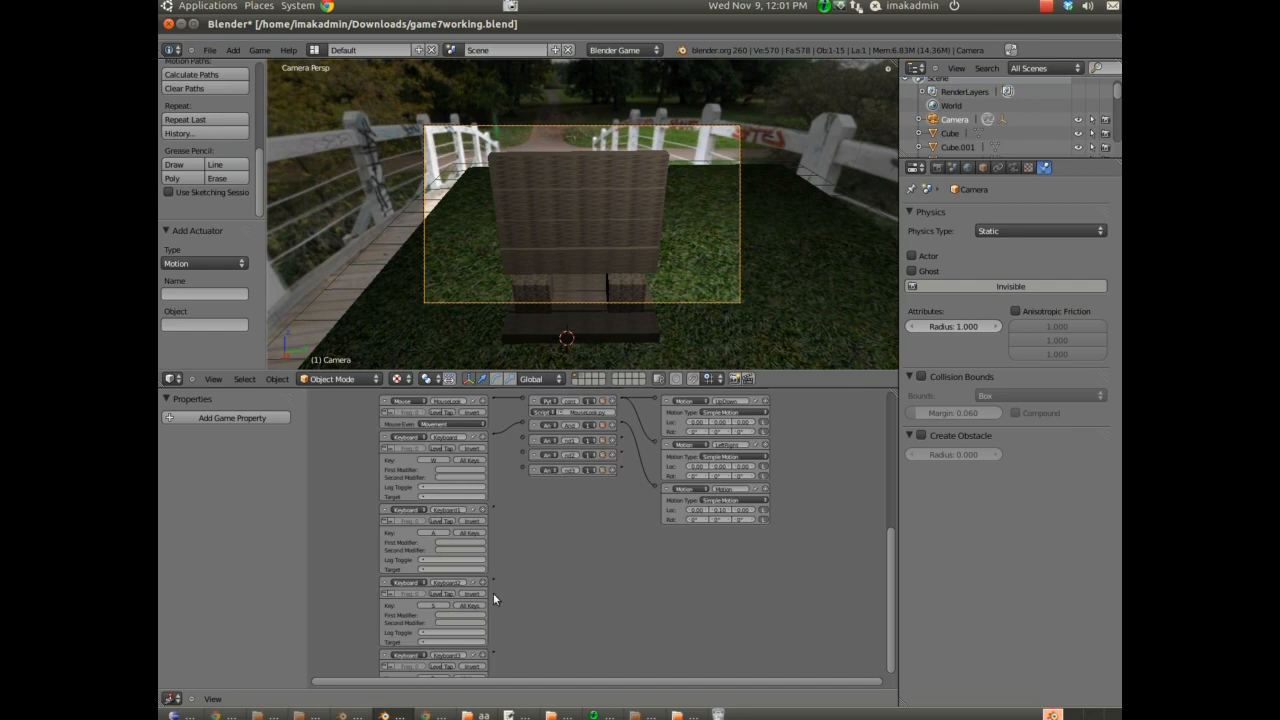
drag(492, 582, 520, 456)
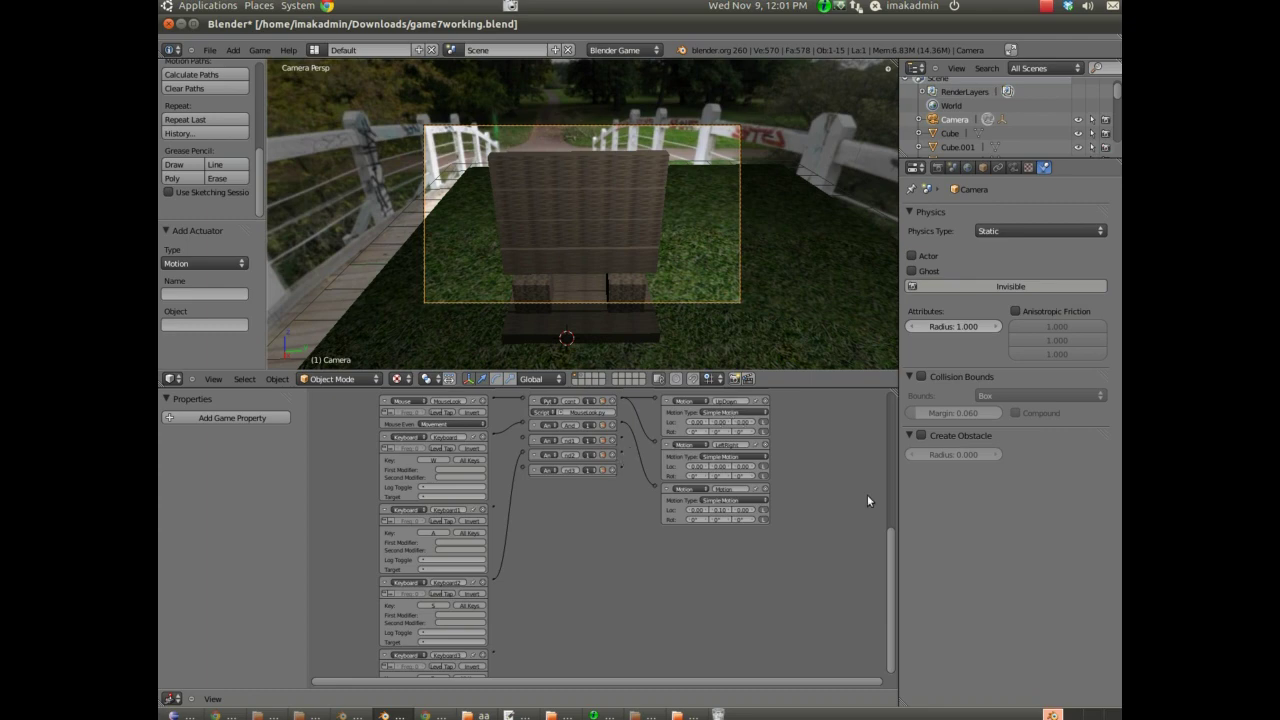
scroll(down, 3)
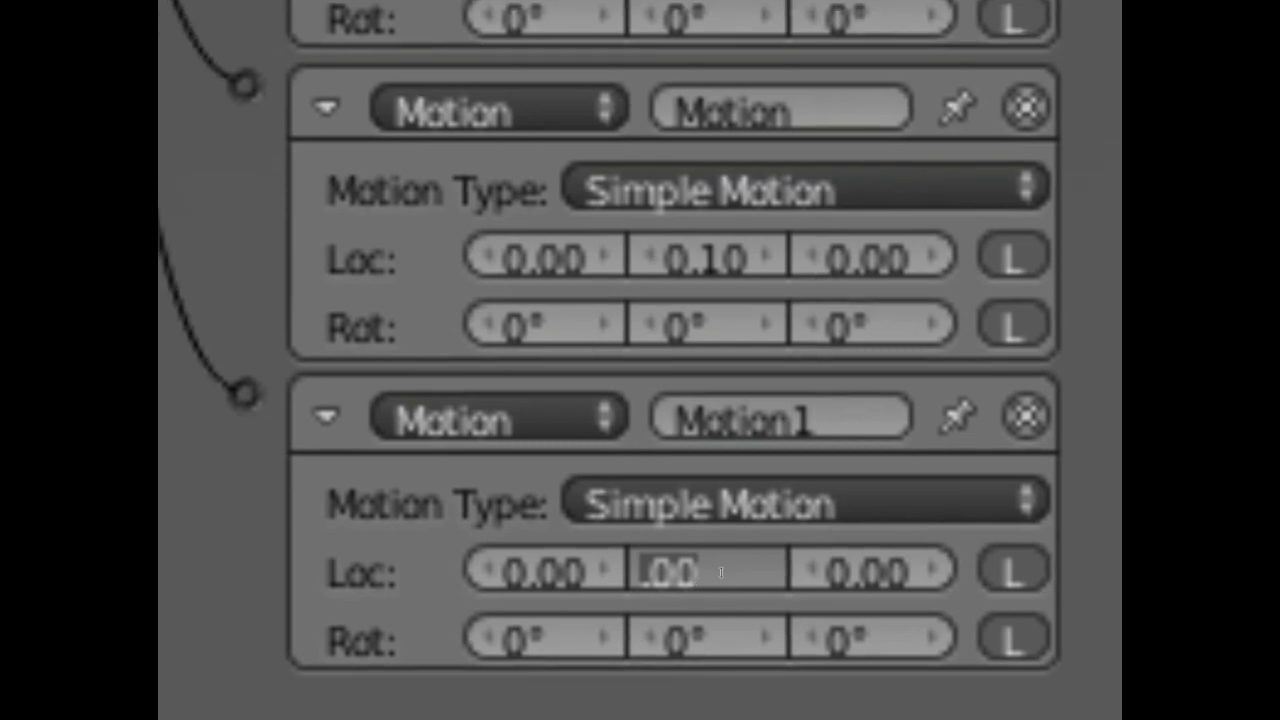
Enter 0.10 as the Motion actuator's Loc Y step.
text(0.10)
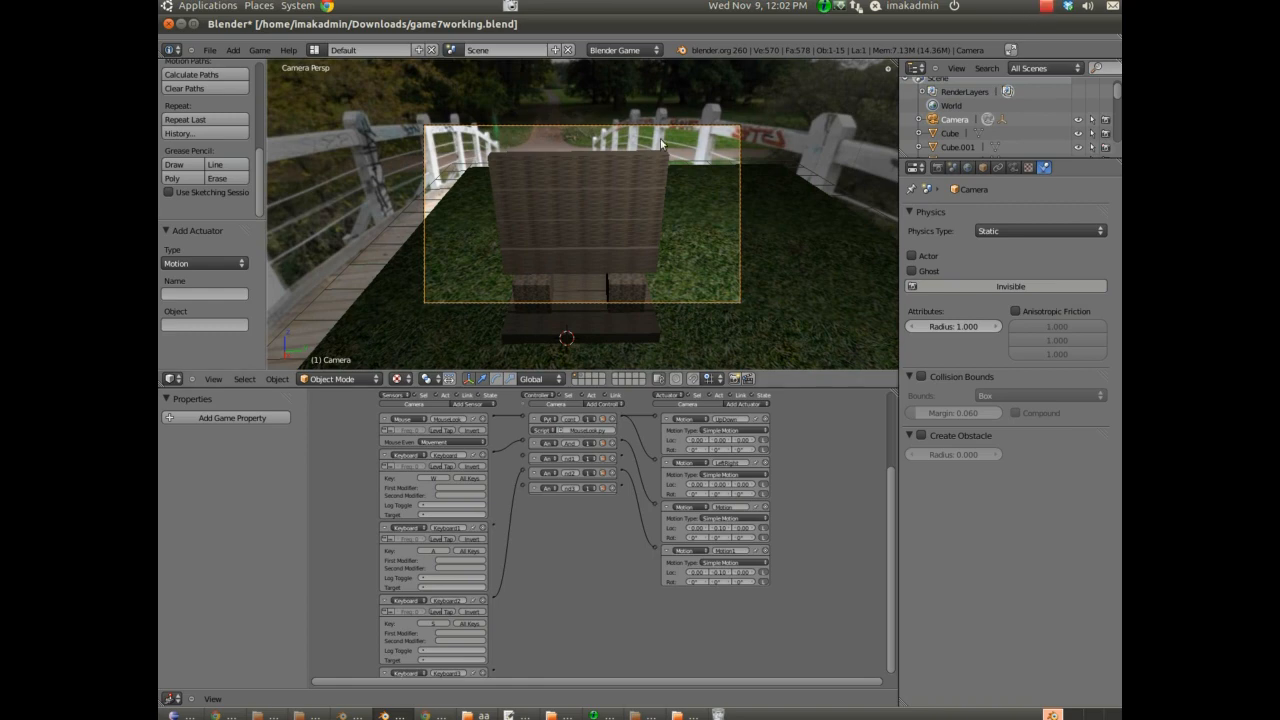
click(1046, 8)
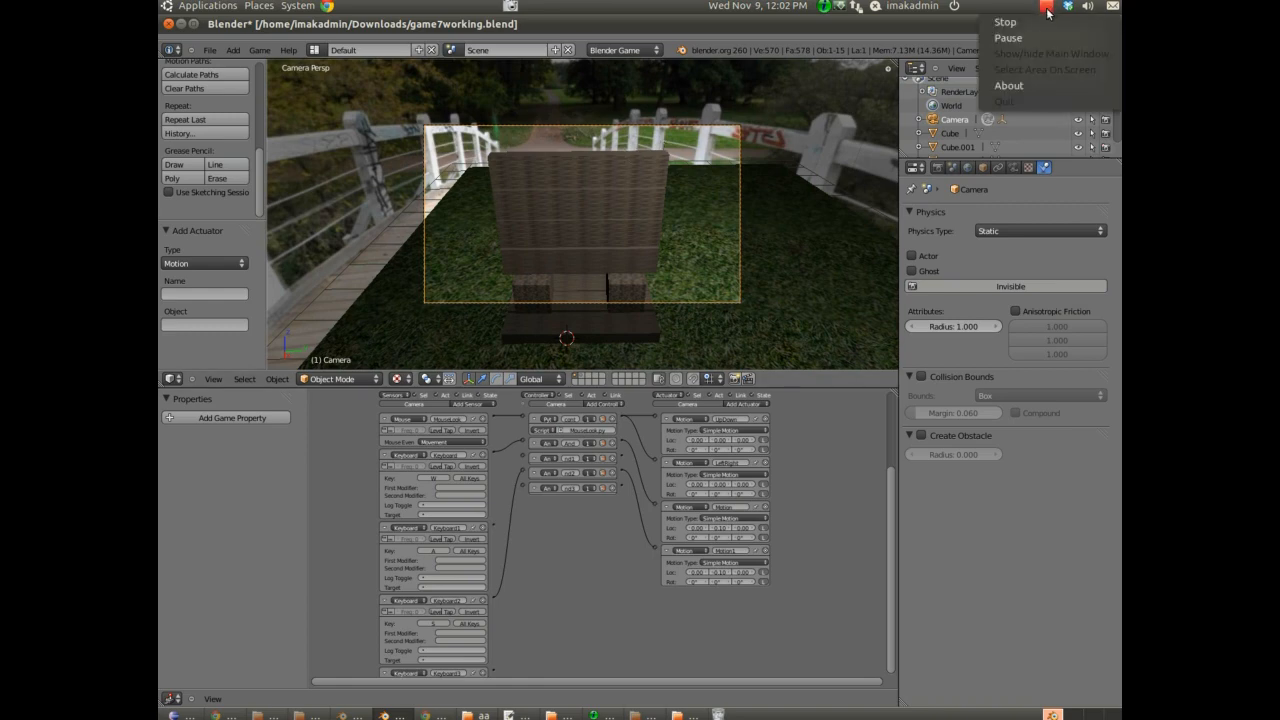